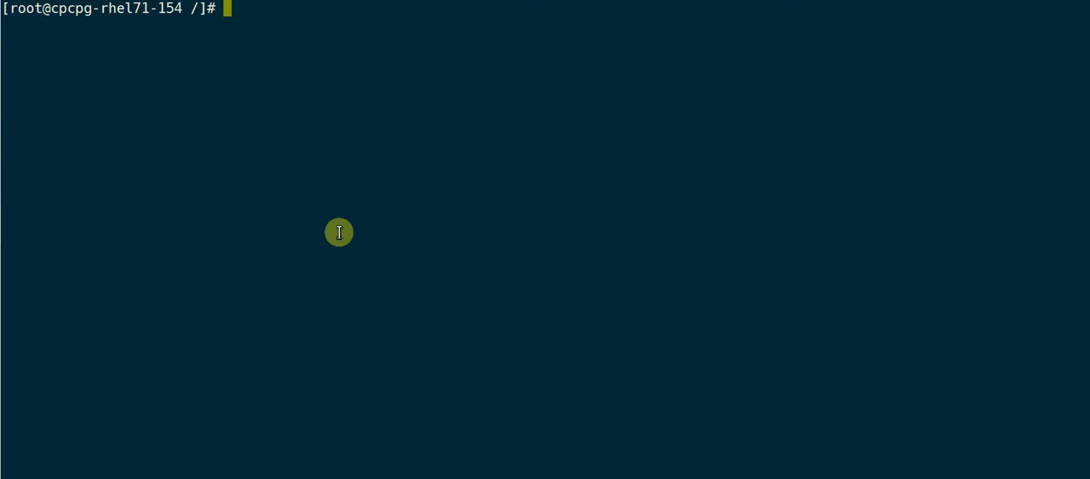
# Run 'yum install openscap' and answer 'y' to install the package.
pyautogui.write('yu')
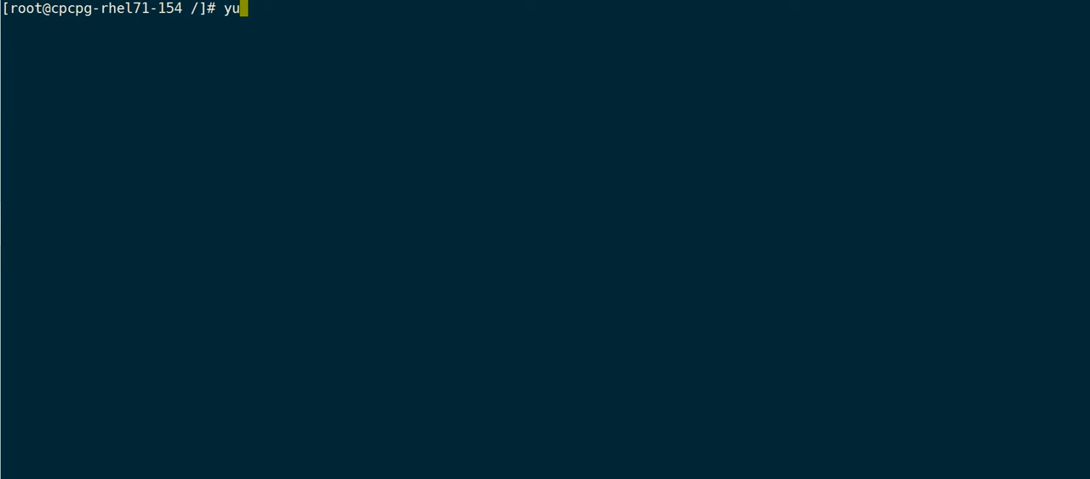
pyautogui.write('m install')
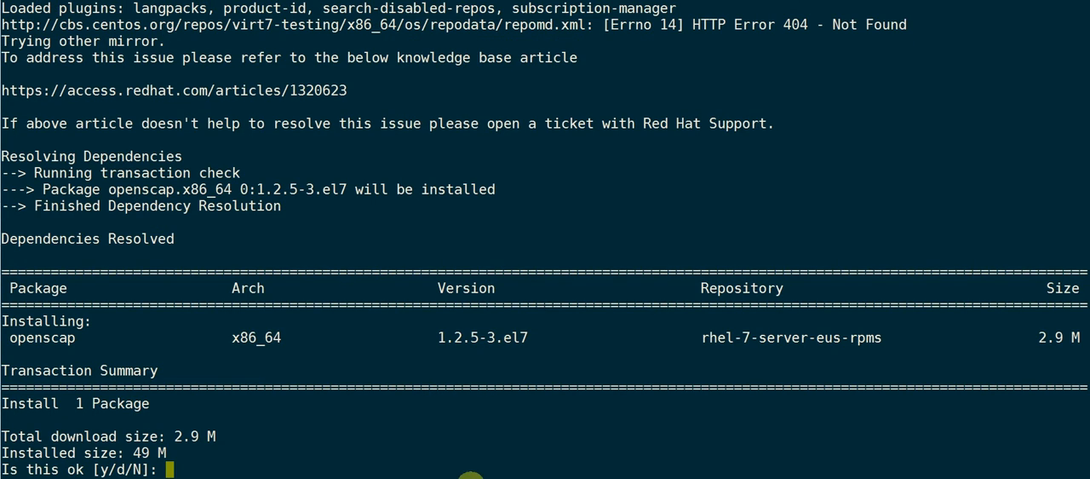
pyautogui.write('y')
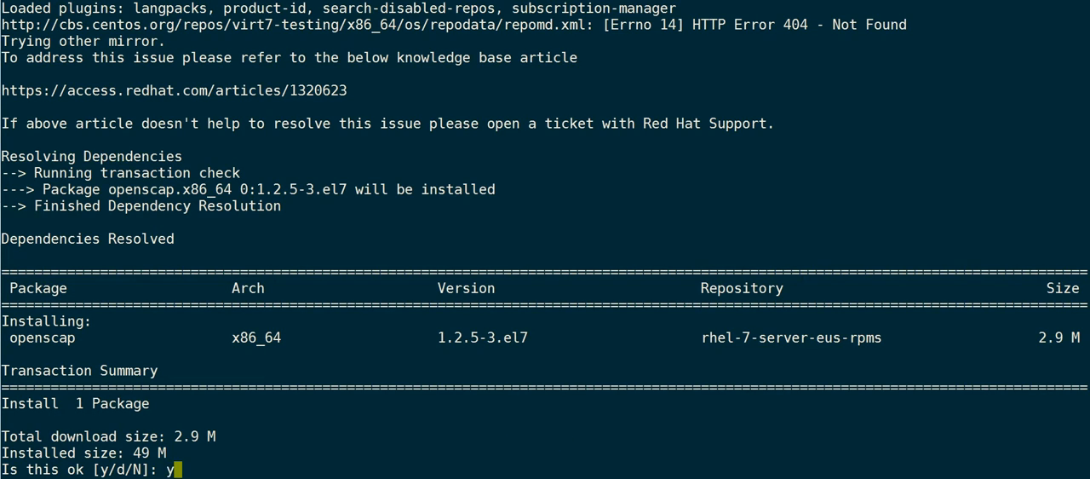
pyautogui.press('Return')
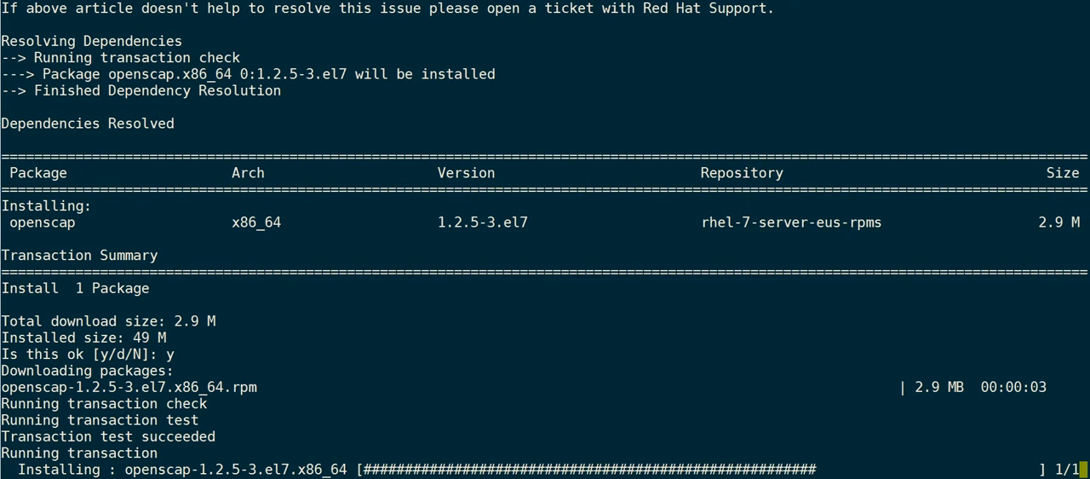
pyautogui.scroll(-3)
pyautogui.write('yum')
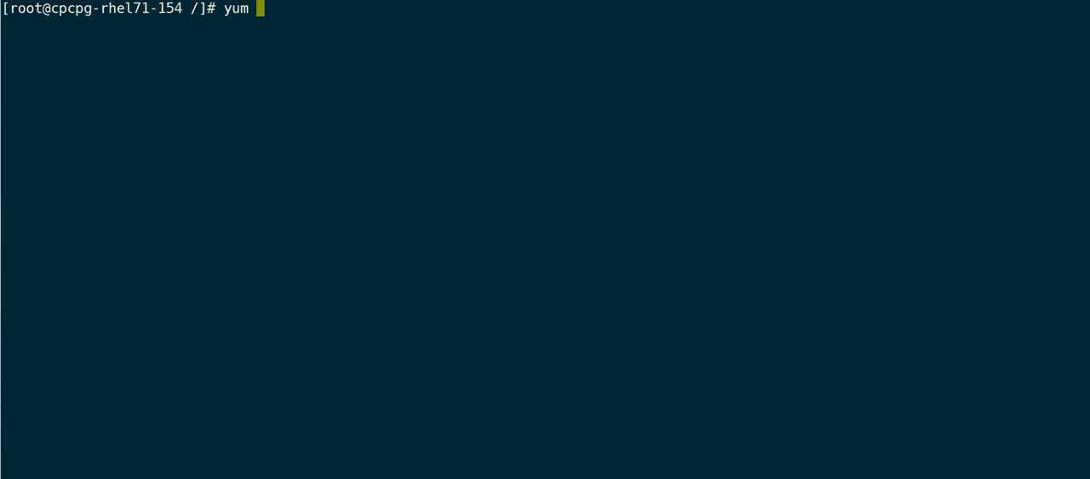
# Run 'yum install openscap-utils', confirming 'y' to pull in openscap-scanner and rpmdevtools.
pyautogui.write('install op')
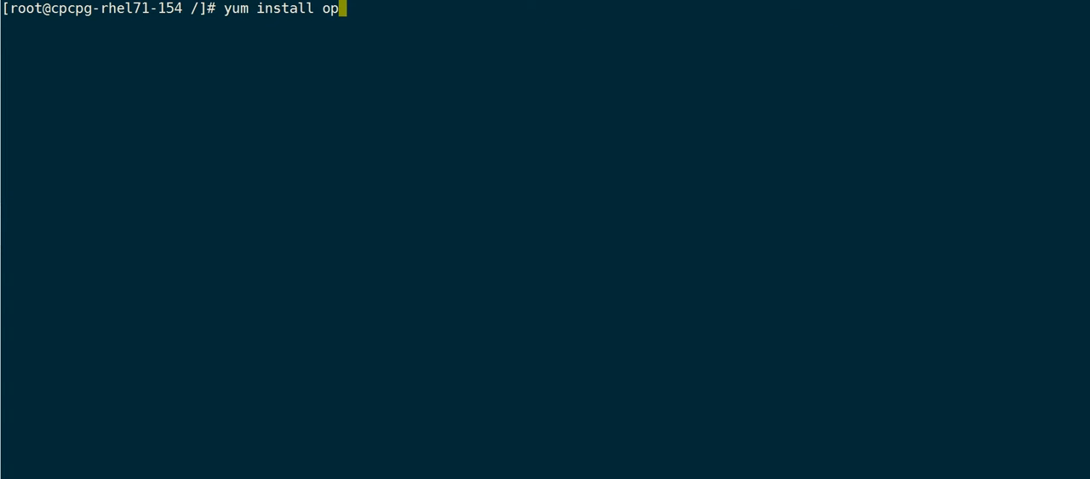
pyautogui.write('enscap-uti')
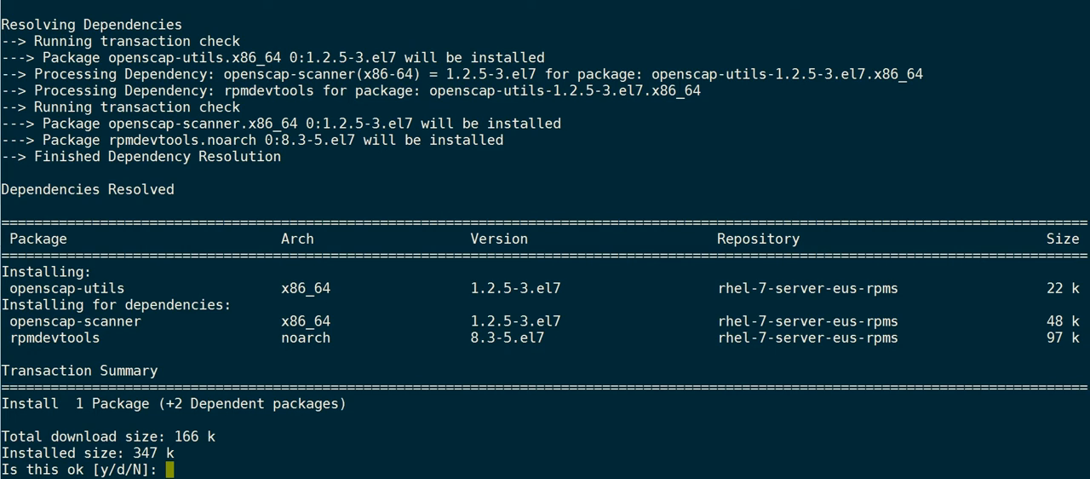
pyautogui.write('y')
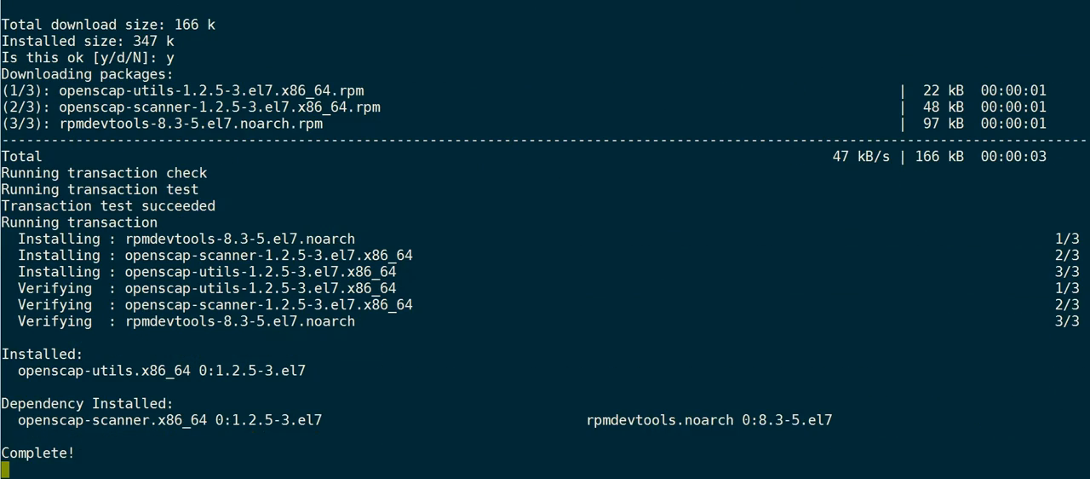
pyautogui.write('oscap -V')
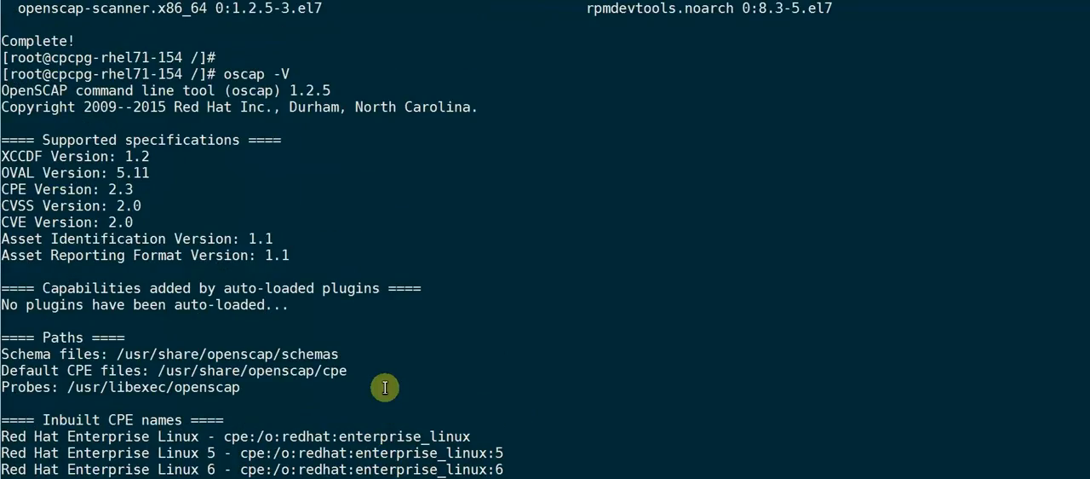
# Highlight the 'OpenSCAP command line tool (oscap) 1.2.5' line in the oscap -V output.
pyautogui.scroll(-3)
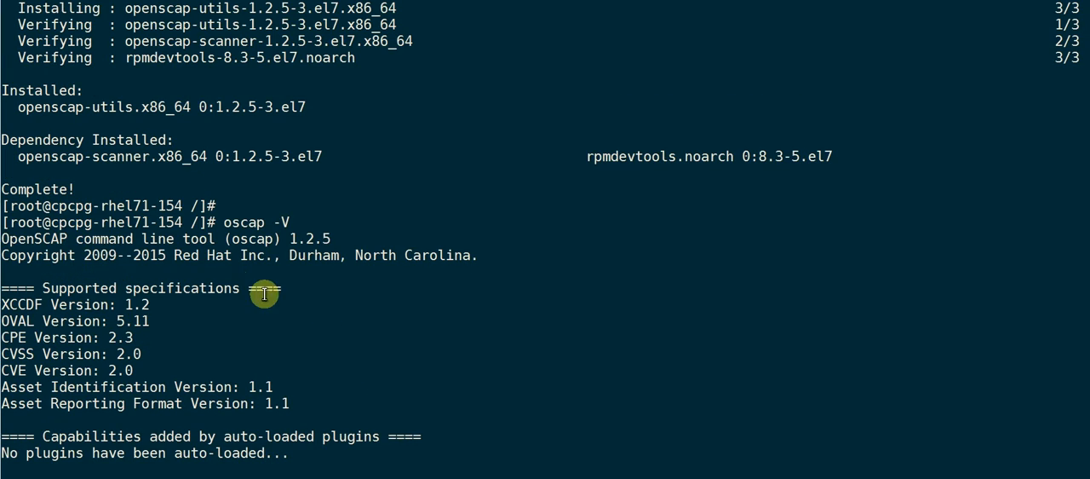
pyautogui.doubleClick(37, 238)
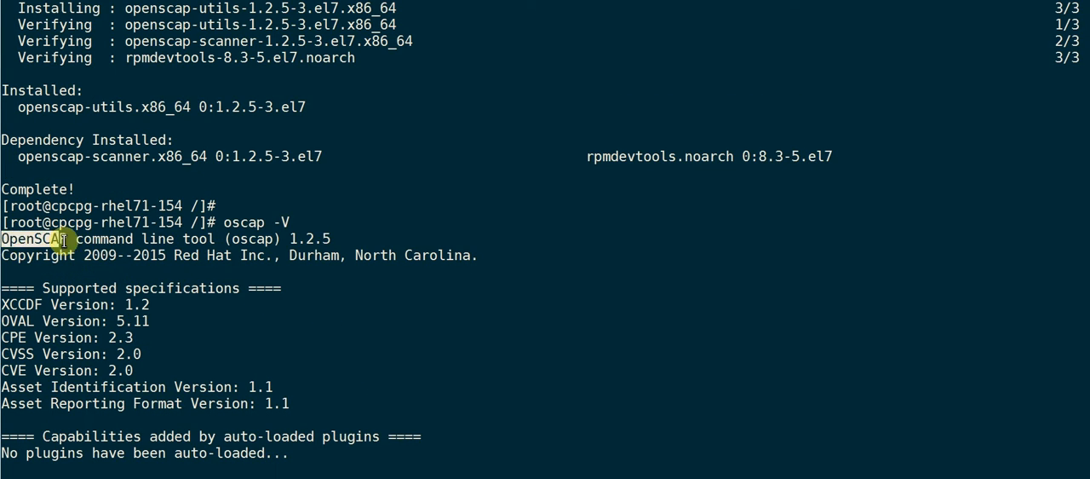
pyautogui.moveTo(4, 238); pyautogui.dragTo(328, 237)
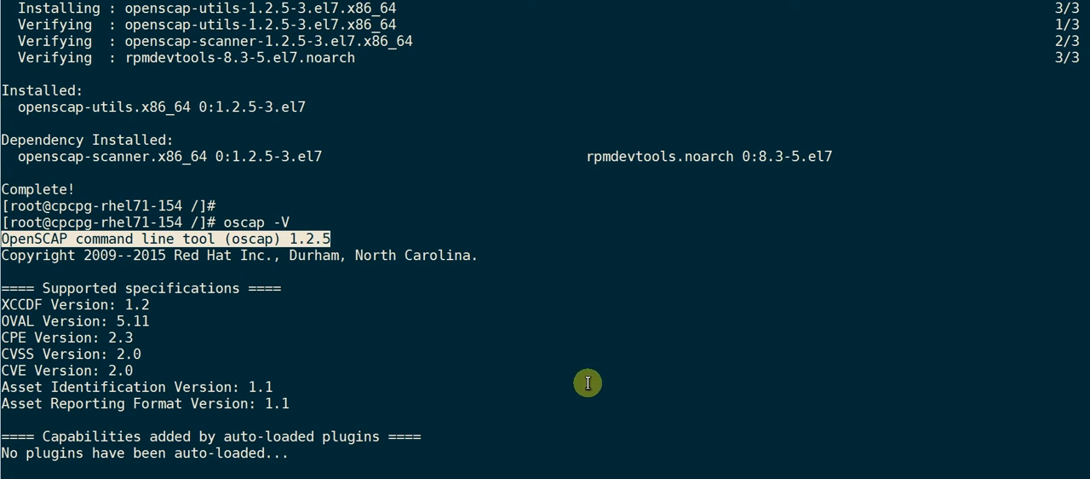
pyautogui.moveTo(389, 232)
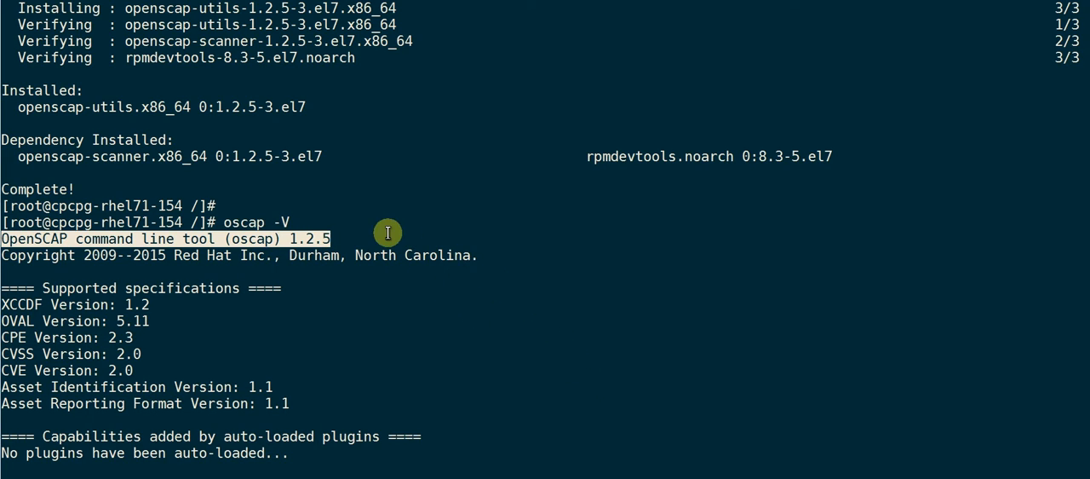
pyautogui.moveTo(600, 477)
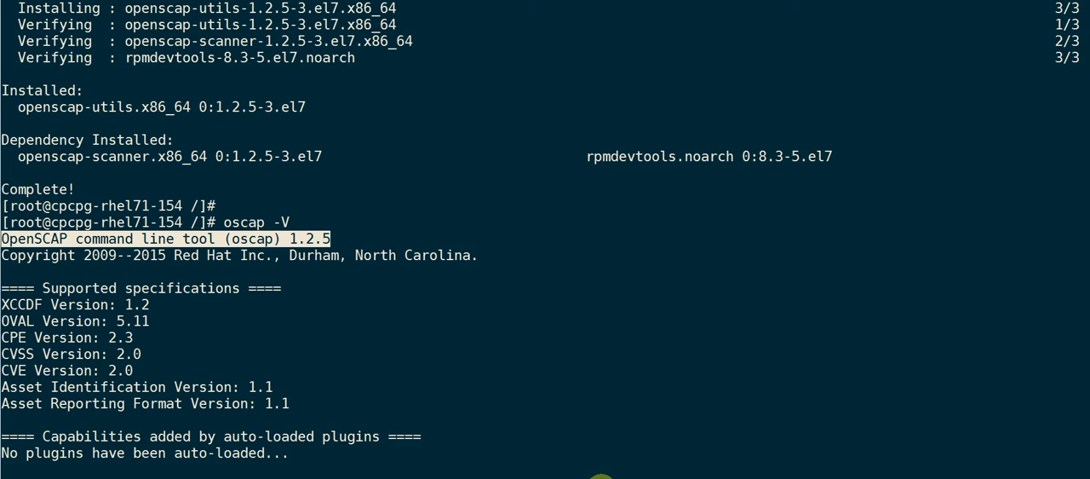